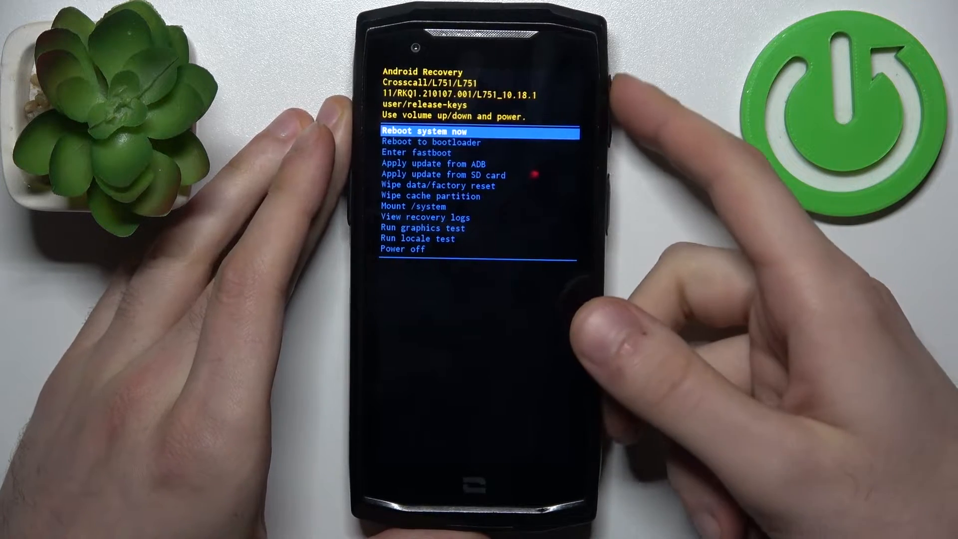
Highlight the reboot-to-fastboot option in Android Recovery with volume down
key("volumedown")
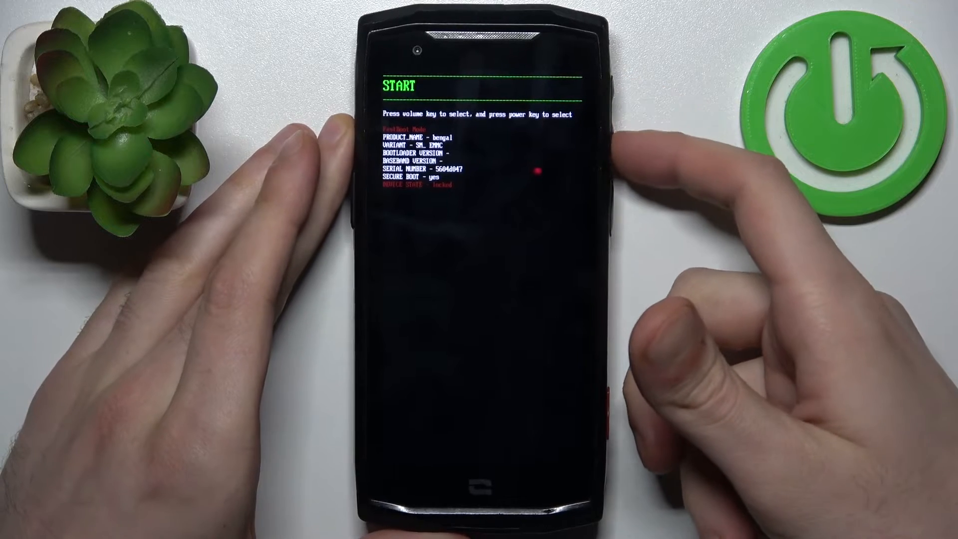
Step the fastboot menu past Restart bootloader and Recovery mode to Power off
key("volumedown")
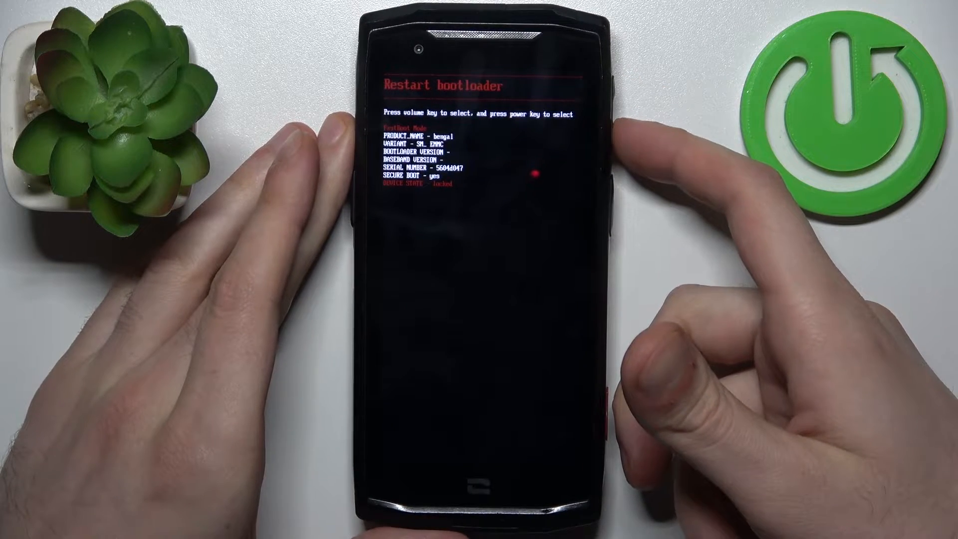
key("volumedown")
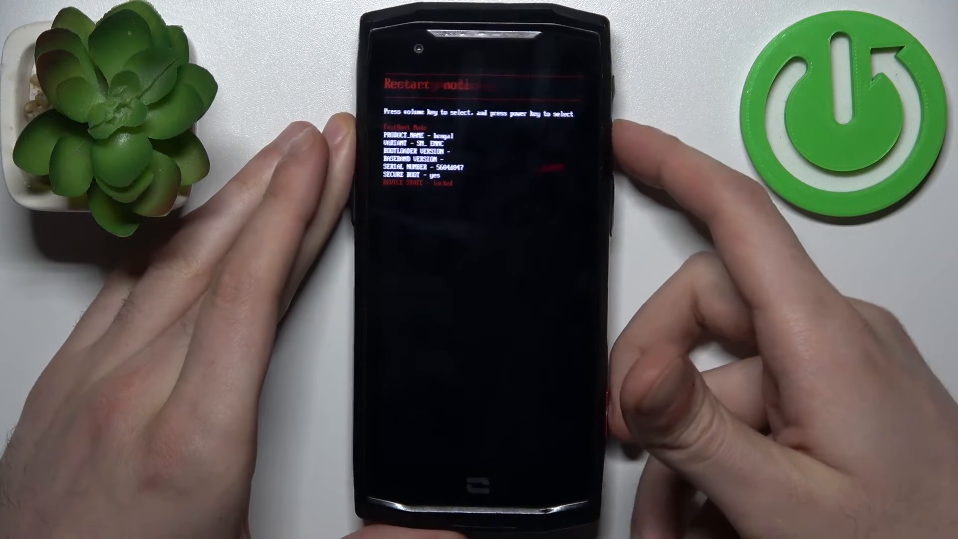
key("VolumeDown")
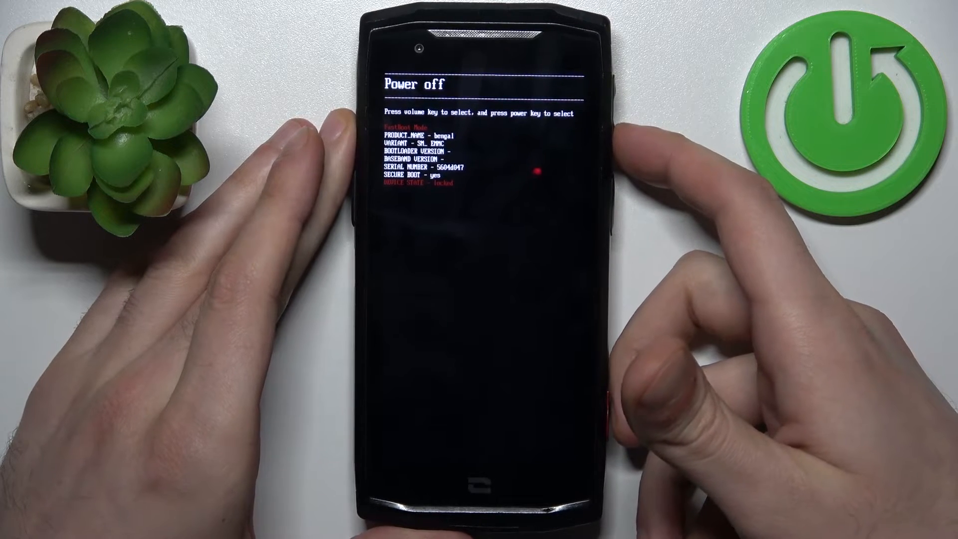